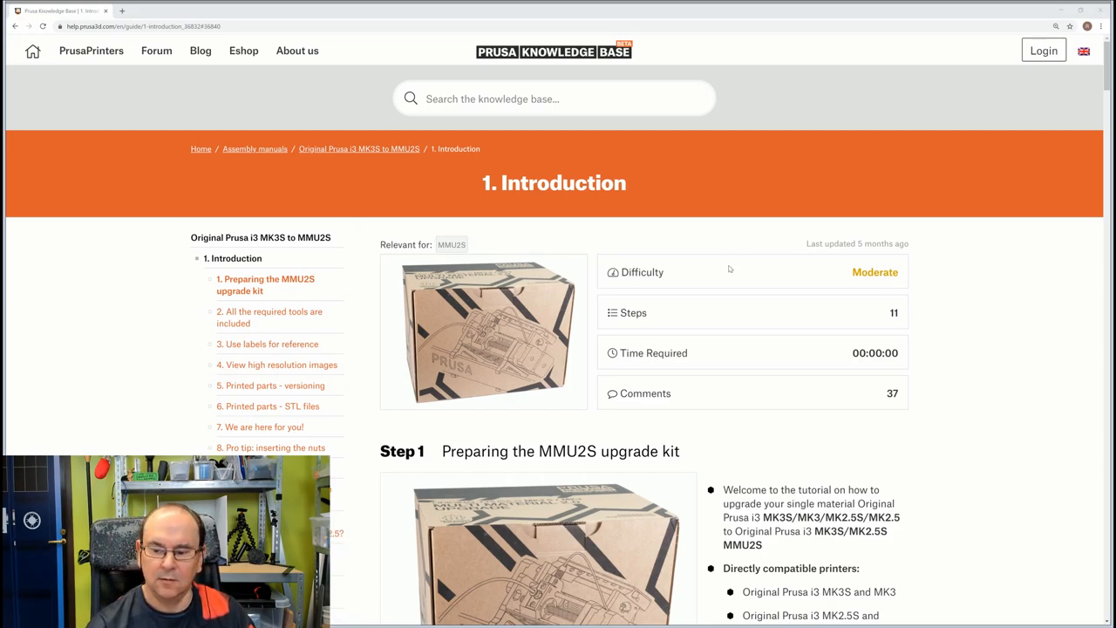
{"action": "scroll", "scroll_direction": "down", "scroll_amount": 3}
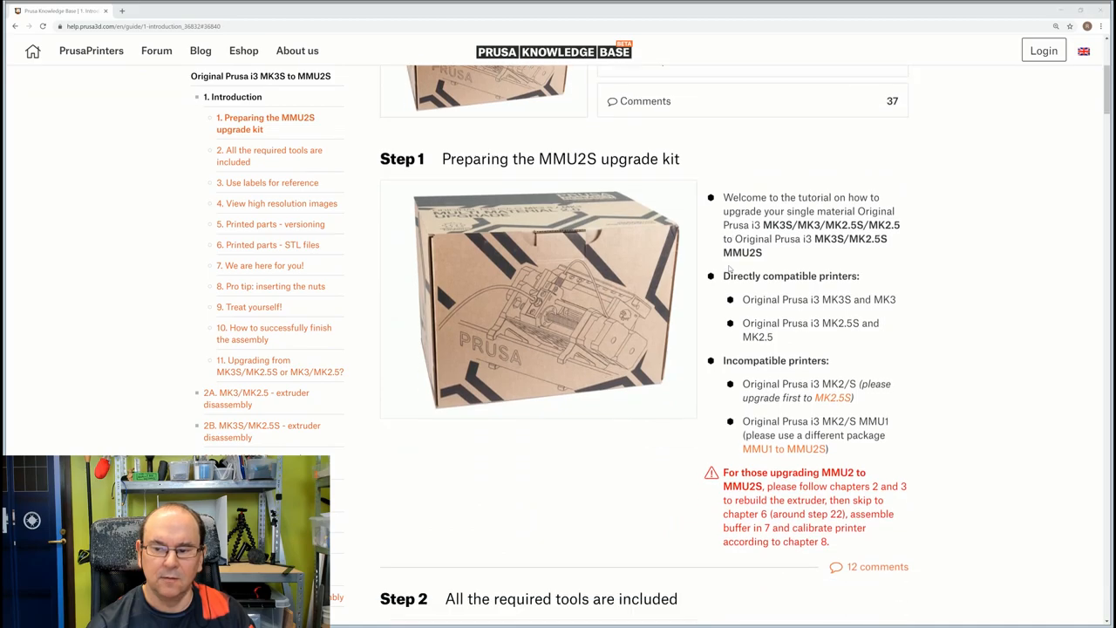
{"action": "scroll", "scroll_direction": "down", "scroll_amount": 3}
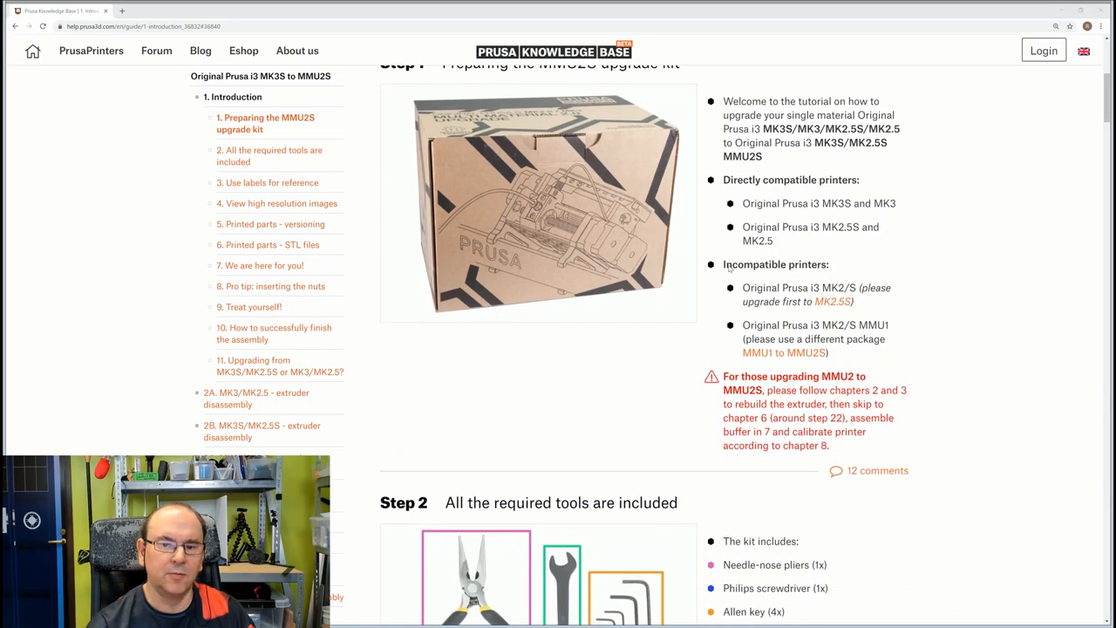
{"action": "scroll", "scroll_direction": "up", "scroll_amount": 3}
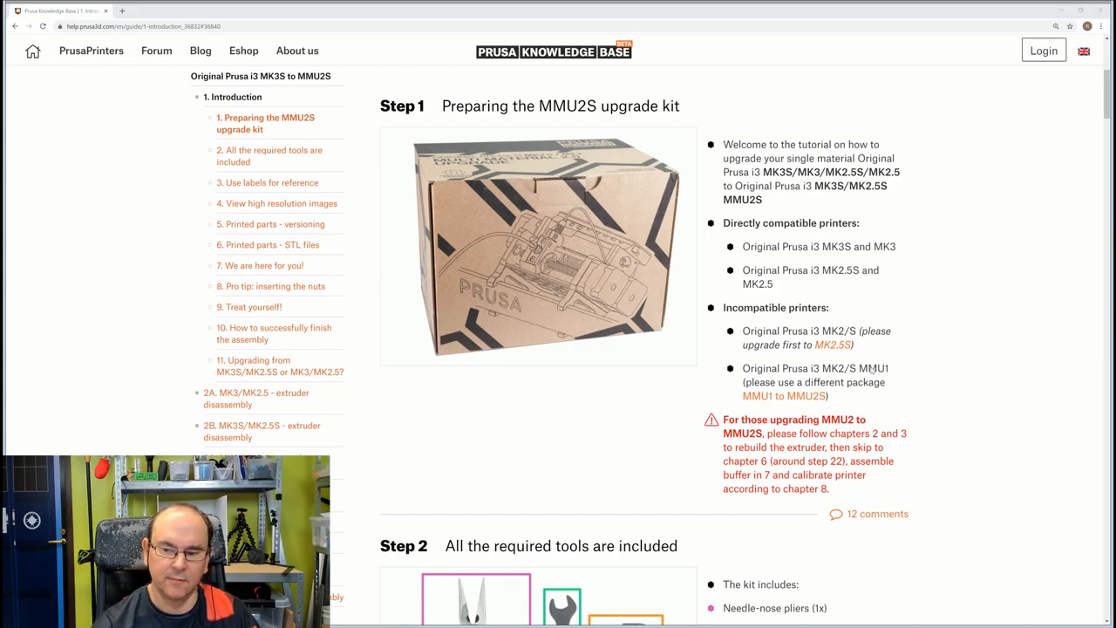
{"action": "mouse_move", "coordinate": [823, 220]}
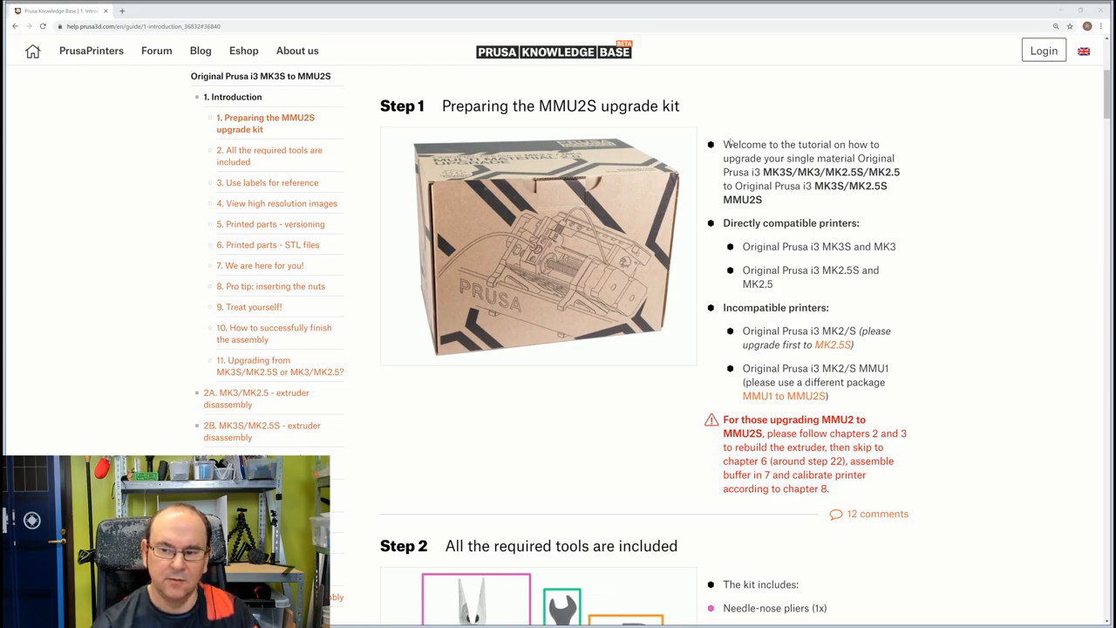
{"action": "mouse_move", "coordinate": [857, 373]}
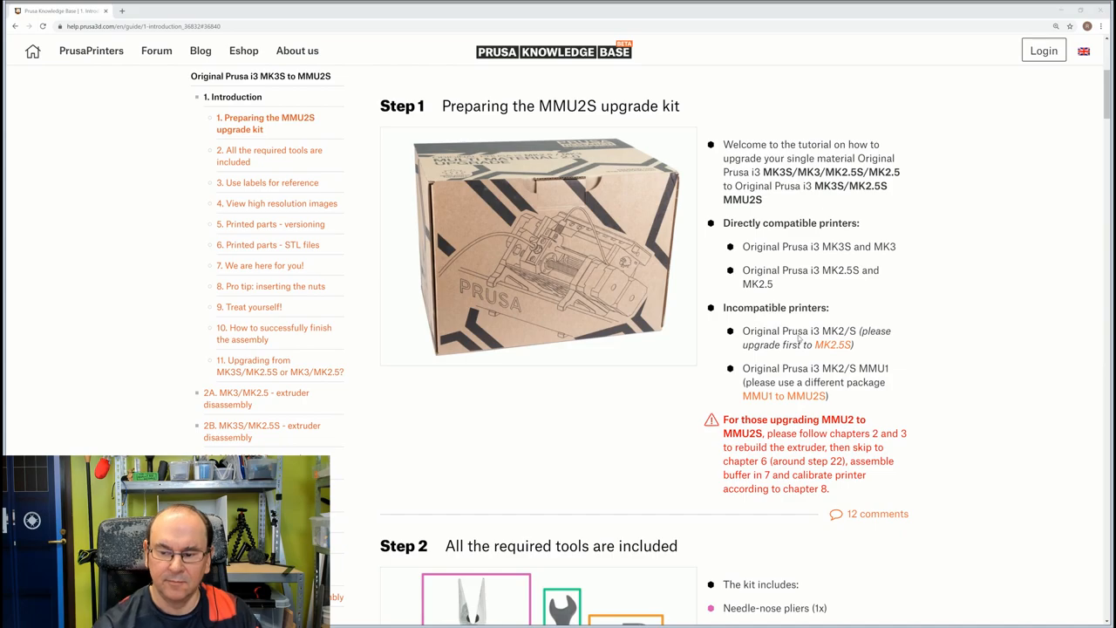
{"action": "scroll", "scroll_direction": "down", "scroll_amount": 3}
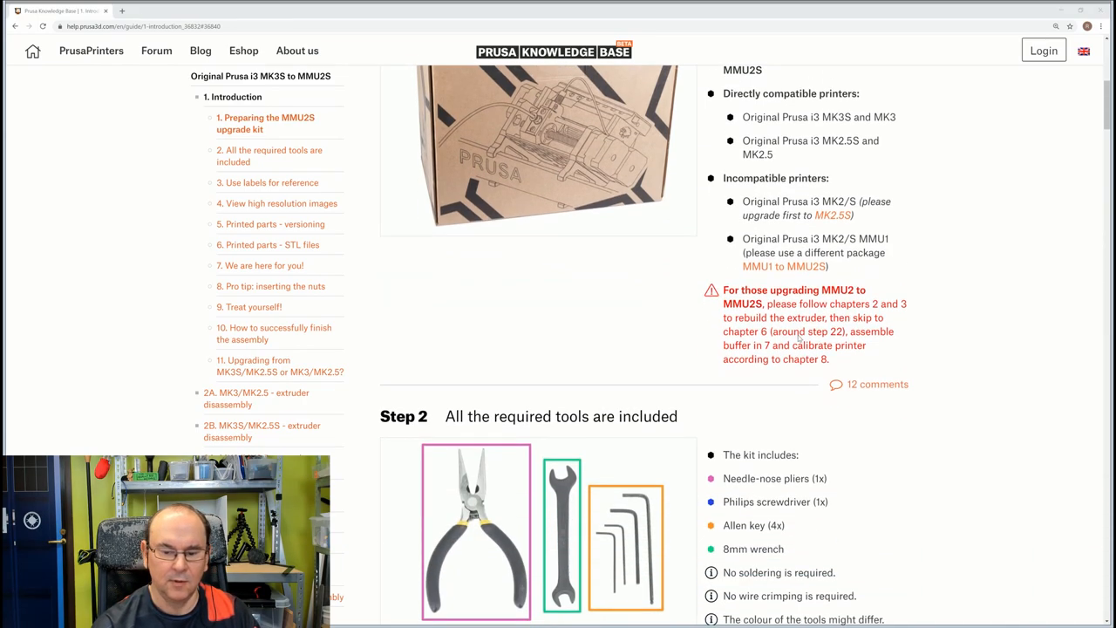
{"action": "scroll", "scroll_direction": "down", "scroll_amount": 3}
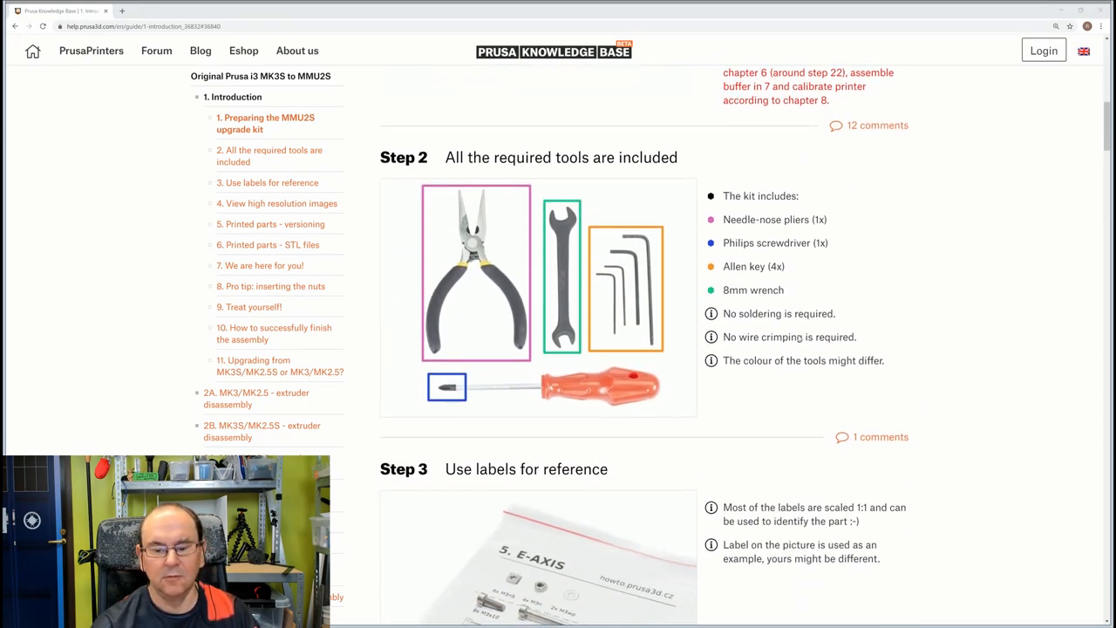
{"action": "scroll", "scroll_direction": "down", "scroll_amount": 3}
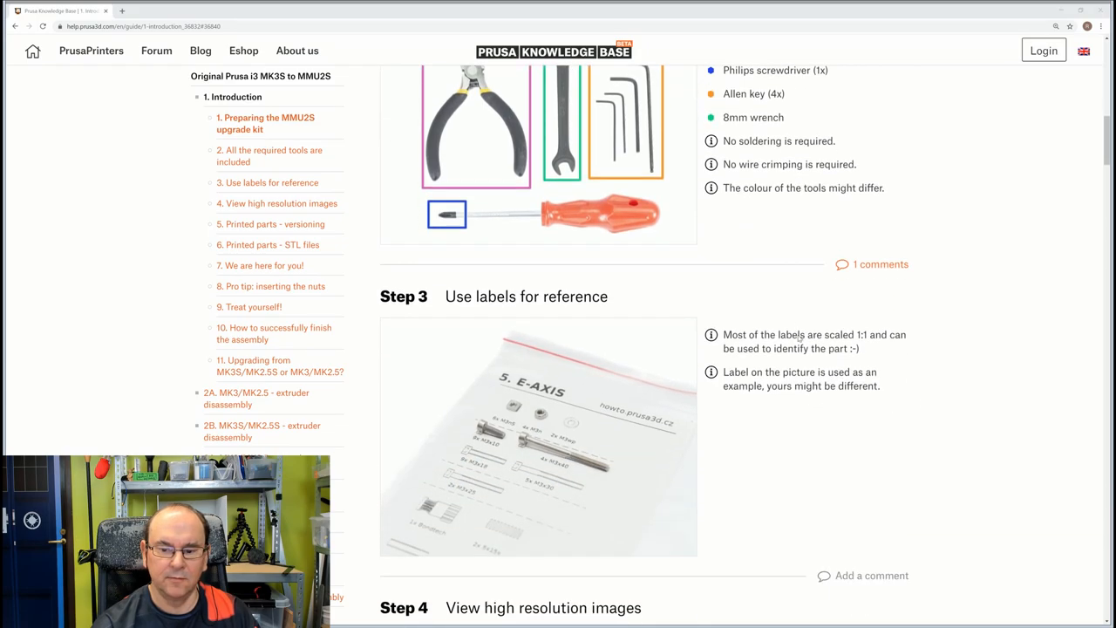
{"action": "scroll", "scroll_direction": "up", "scroll_amount": 3}
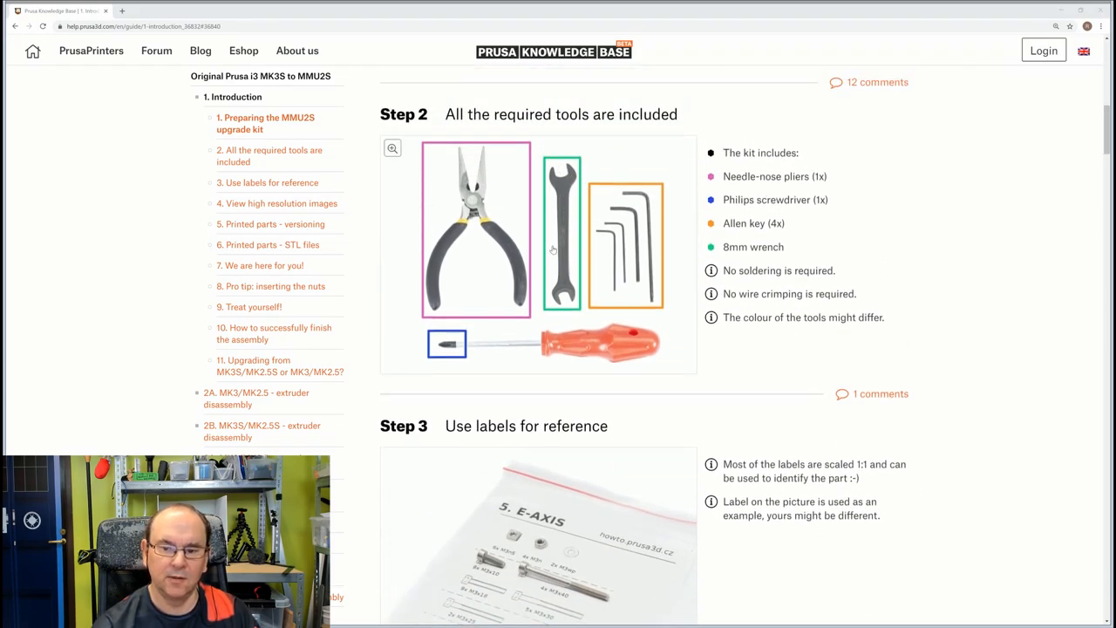
{"action": "scroll", "scroll_direction": "down", "scroll_amount": 3}
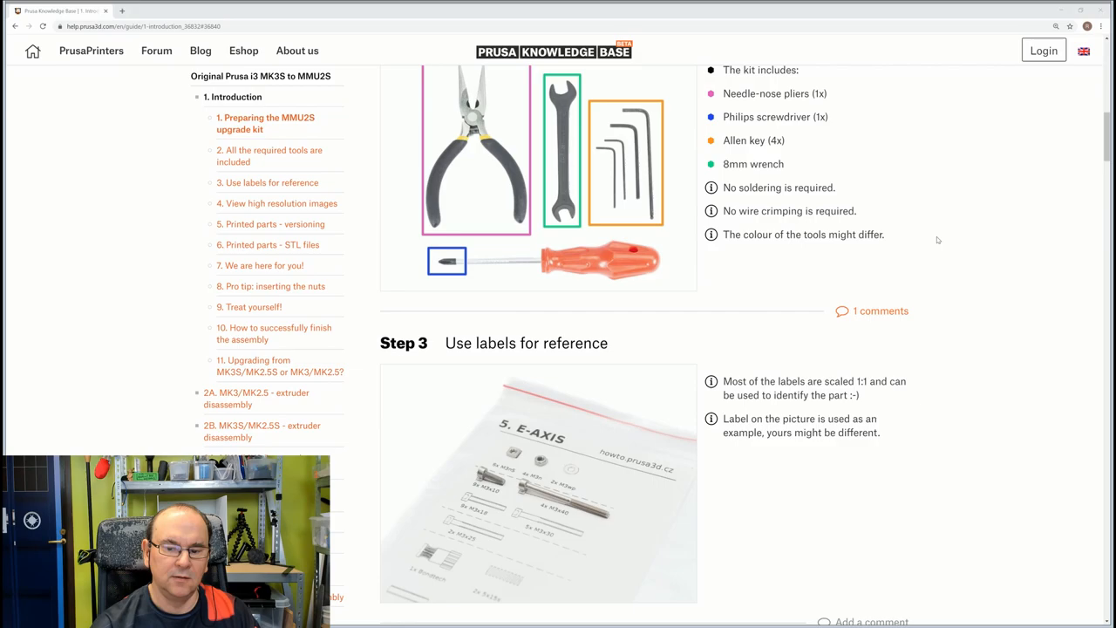
{"action": "scroll", "scroll_direction": "down", "scroll_amount": 3}
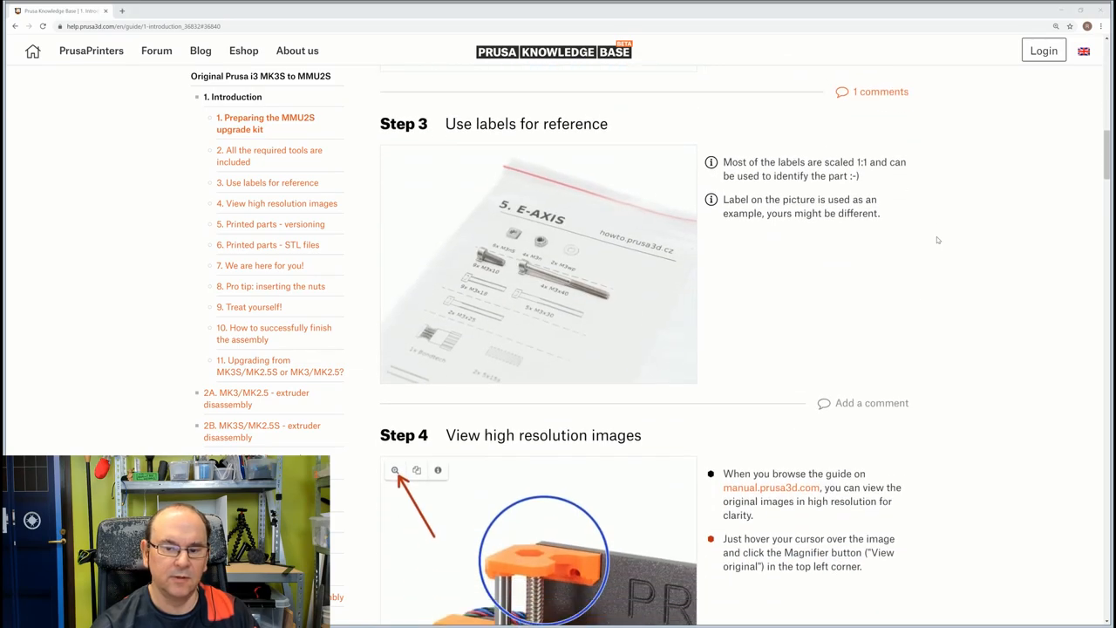
{"action": "mouse_move", "coordinate": [513, 310]}
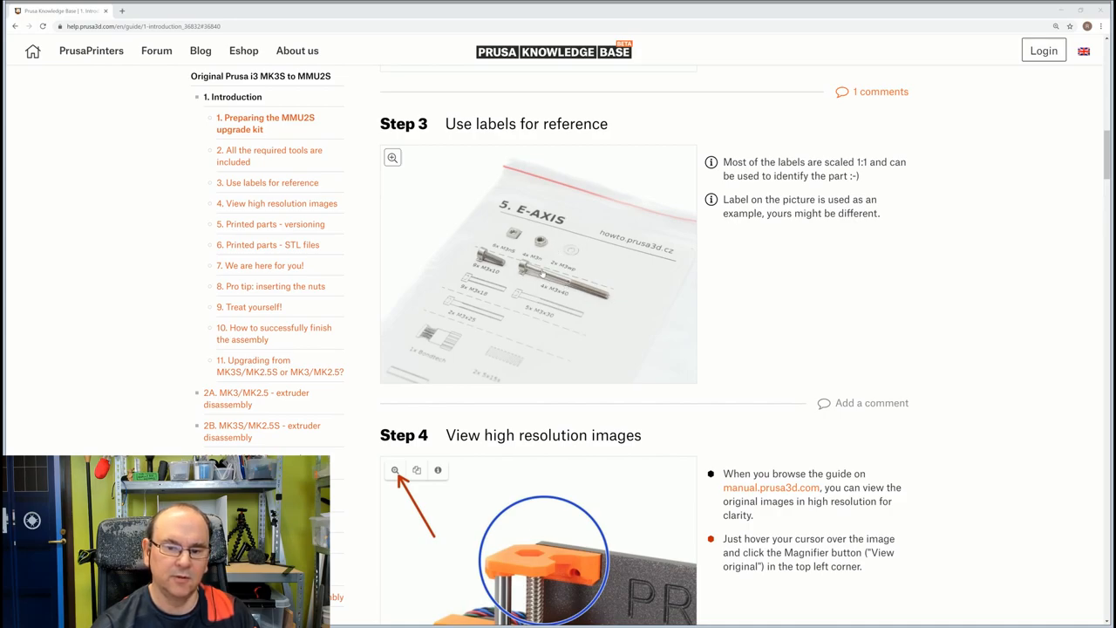
{"action": "mouse_move", "coordinate": [590, 312]}
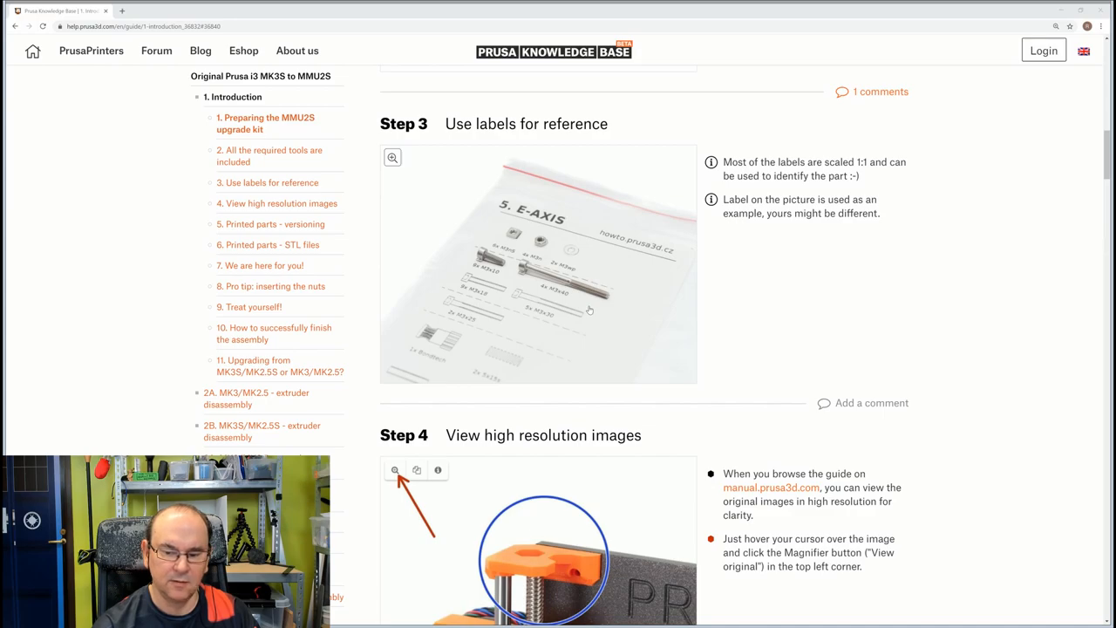
{"action": "scroll", "scroll_direction": "down", "scroll_amount": 3}
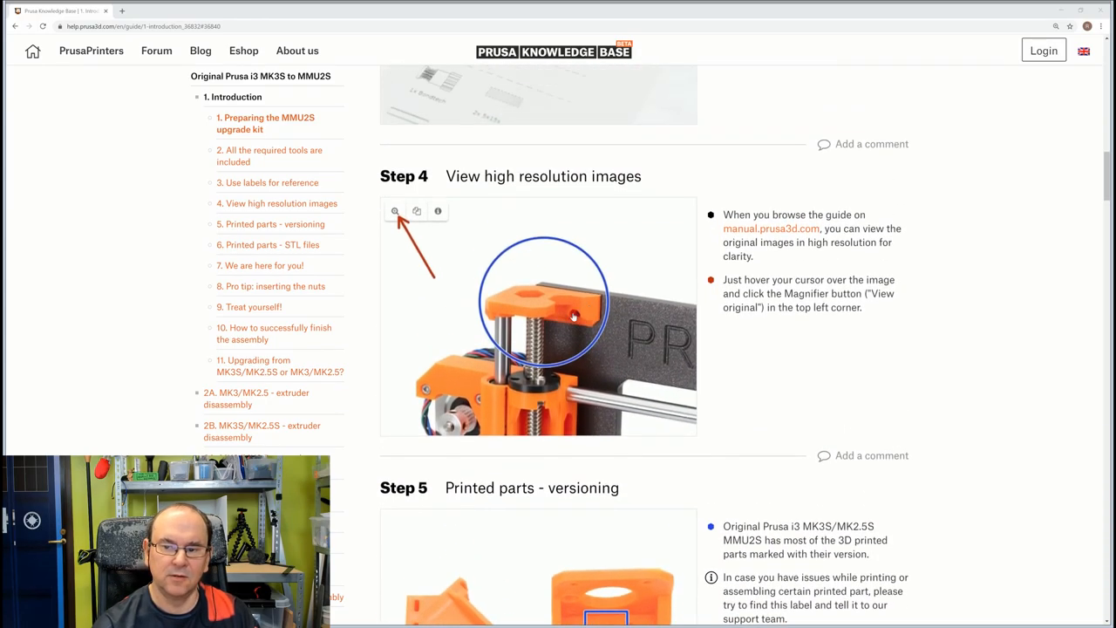
{"action": "scroll", "scroll_direction": "down", "scroll_amount": 3}
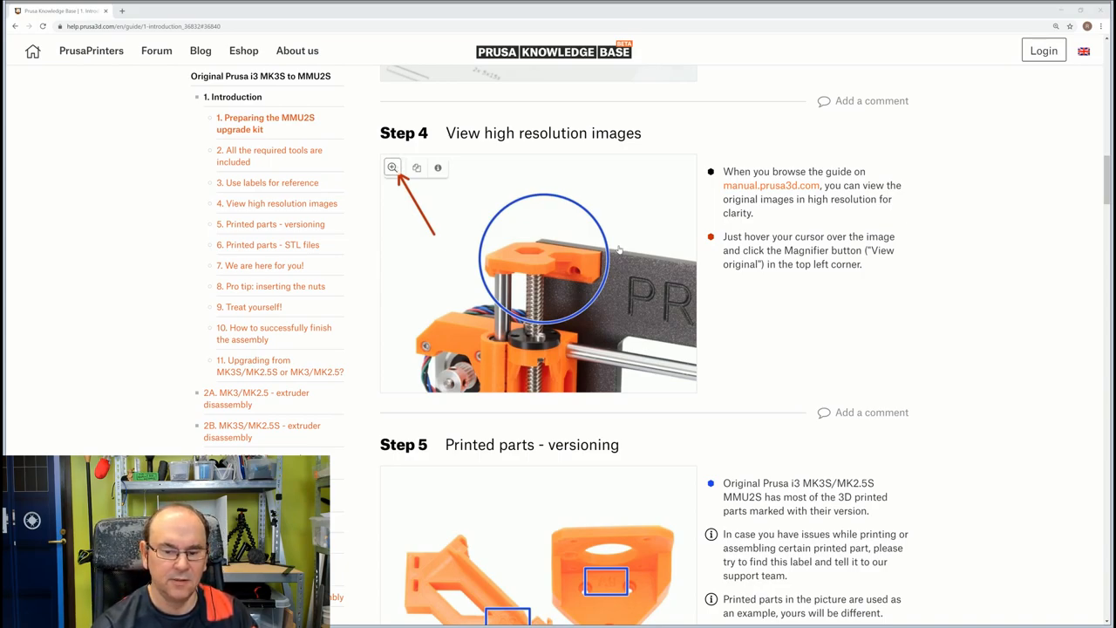
{"action": "scroll", "scroll_direction": "down", "scroll_amount": 3}
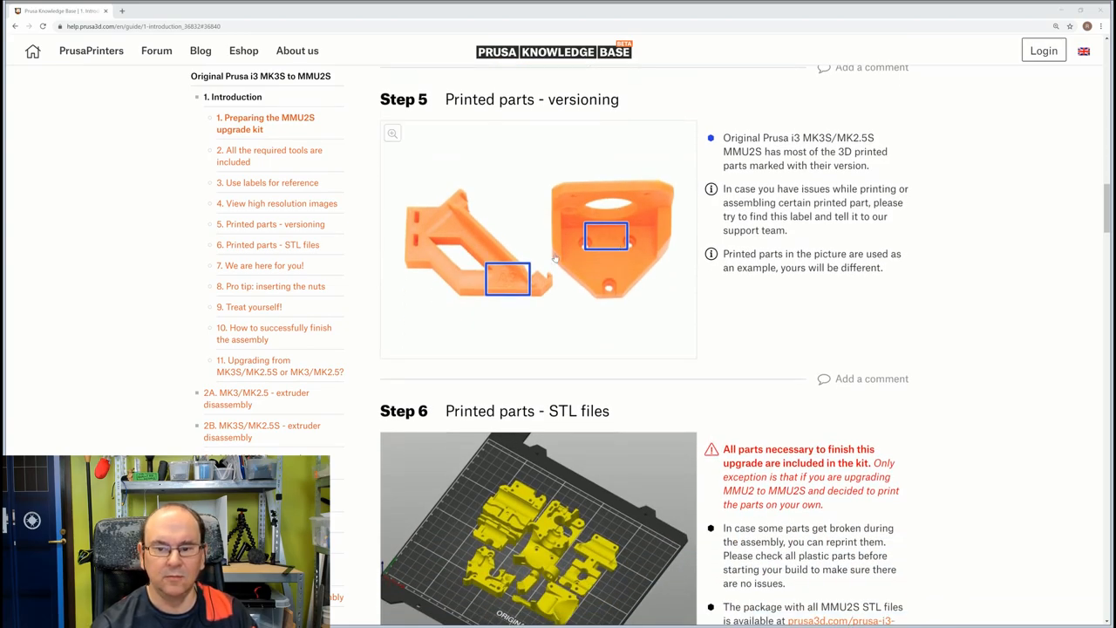
{"action": "mouse_move", "coordinate": [844, 255]}
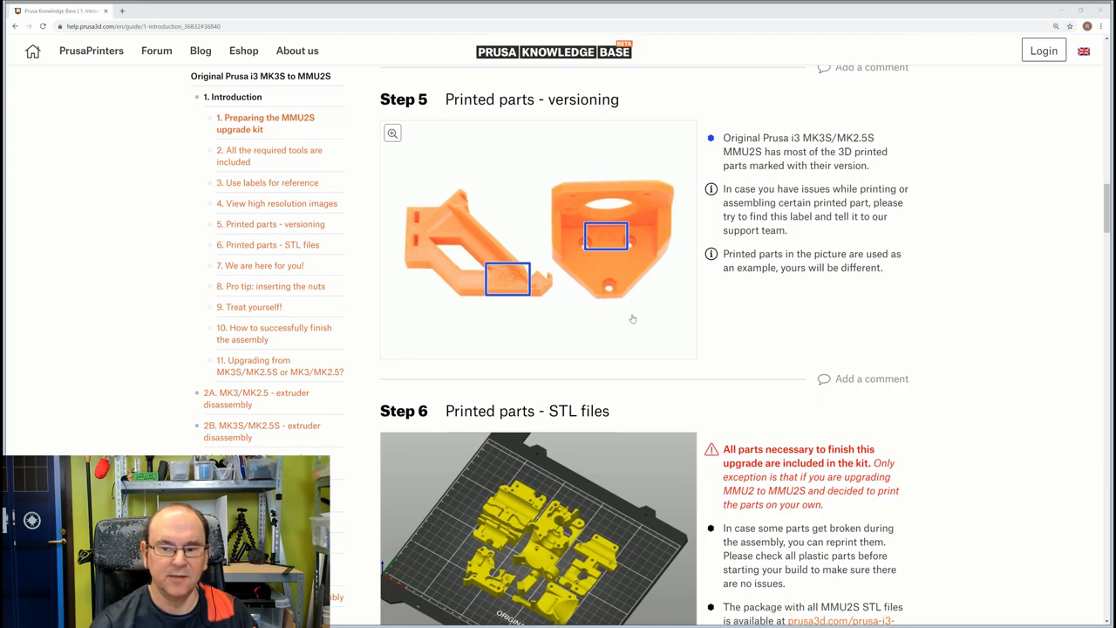
{"action": "mouse_move", "coordinate": [626, 279]}
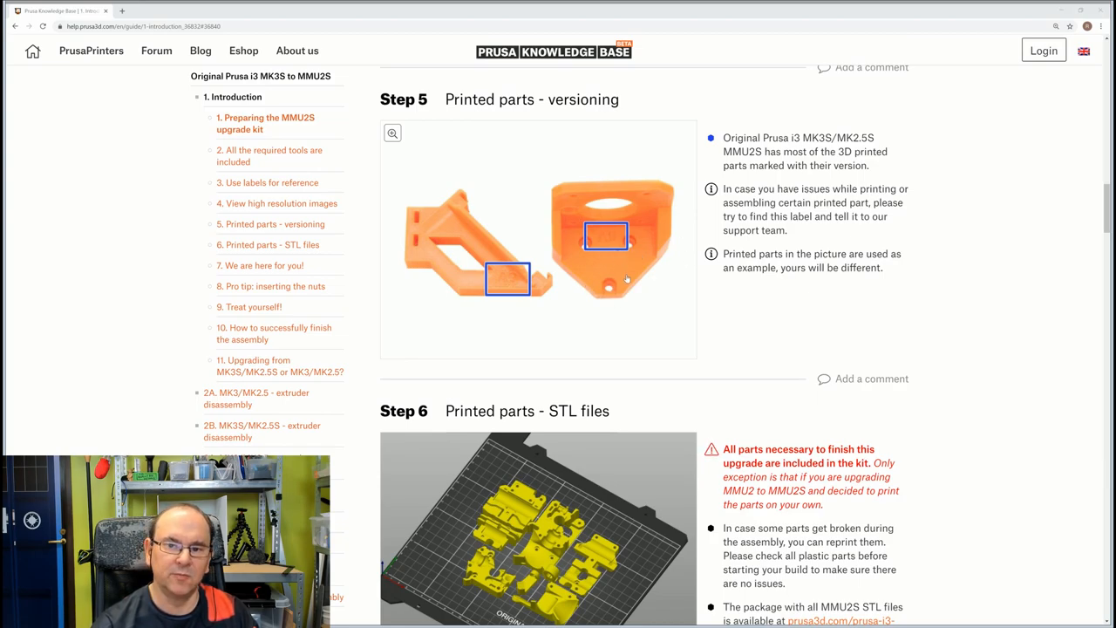
{"action": "scroll", "scroll_direction": "down", "scroll_amount": 3}
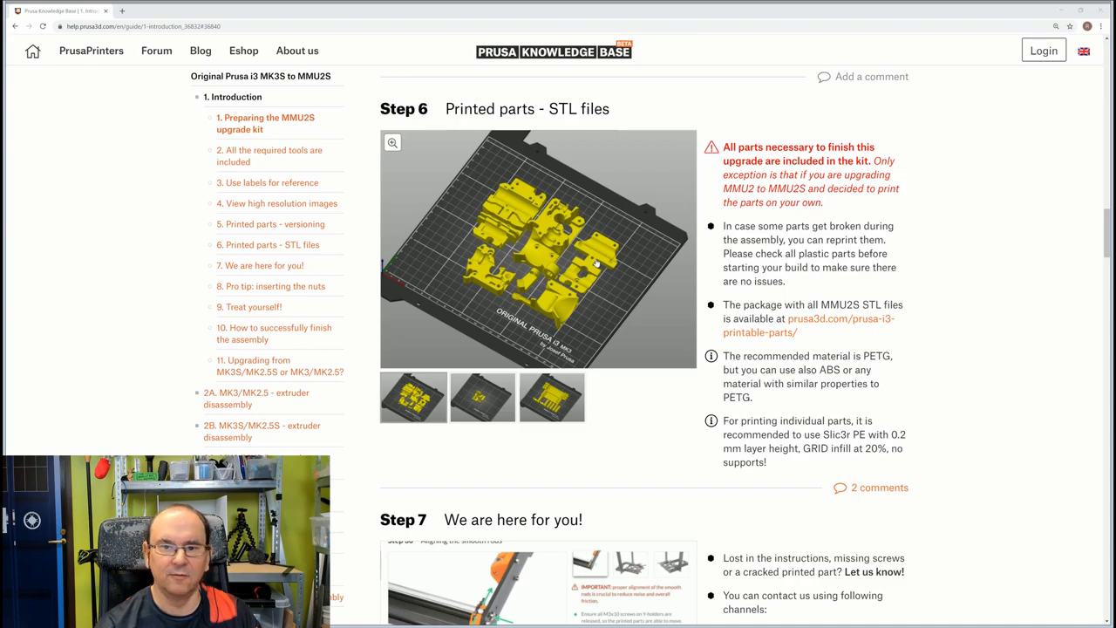
{"action": "scroll", "scroll_direction": "down", "scroll_amount": 3}
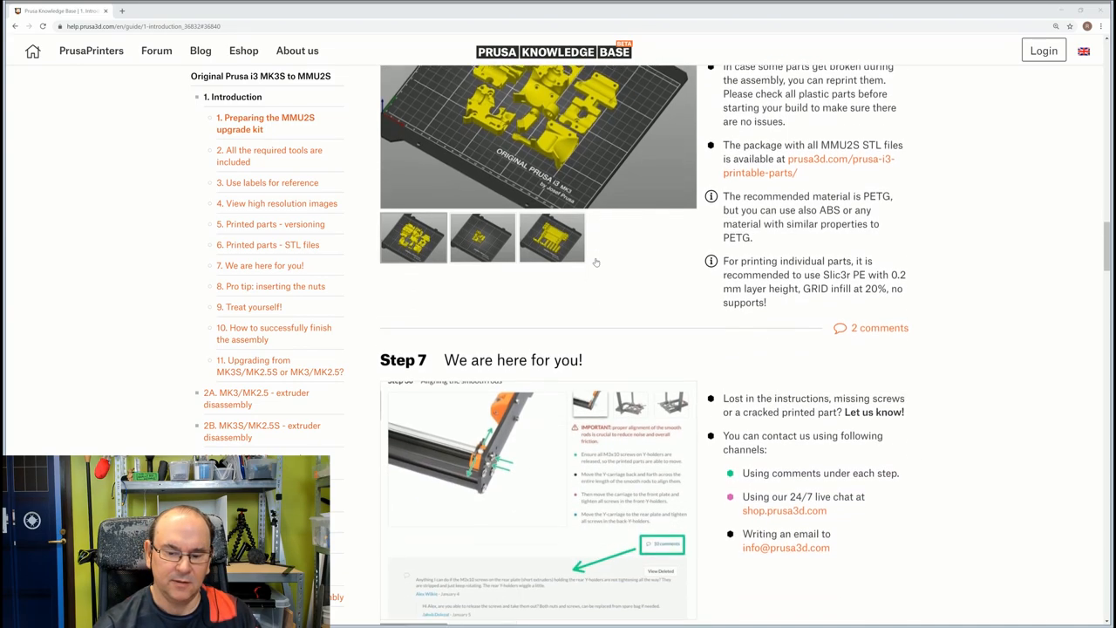
{"action": "scroll", "scroll_direction": "down", "scroll_amount": 3}
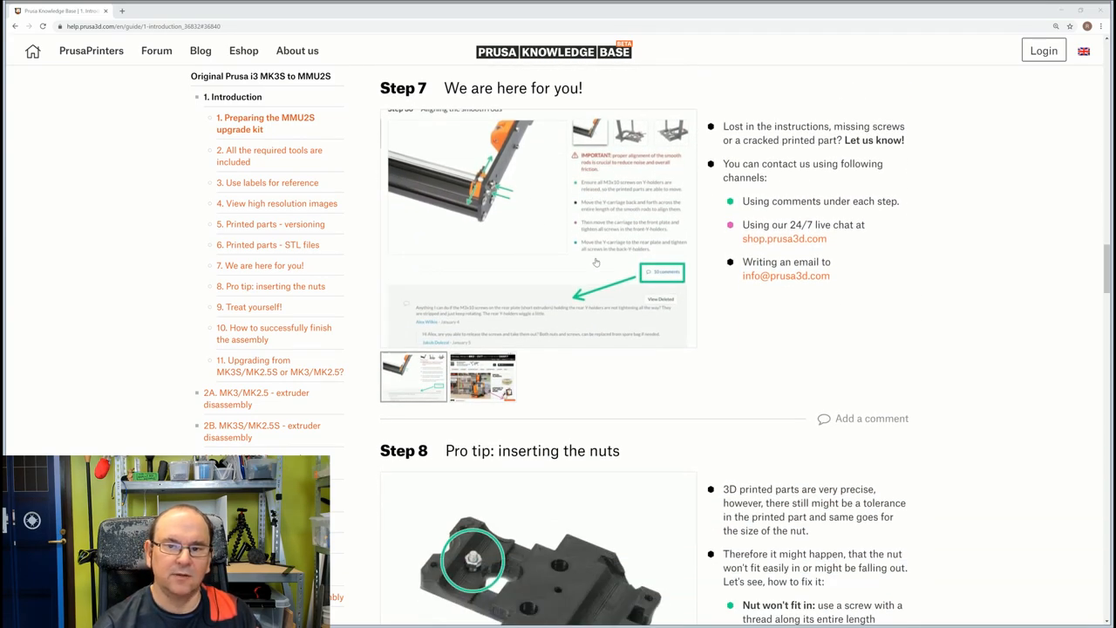
{"action": "scroll", "scroll_direction": "down", "scroll_amount": 3}
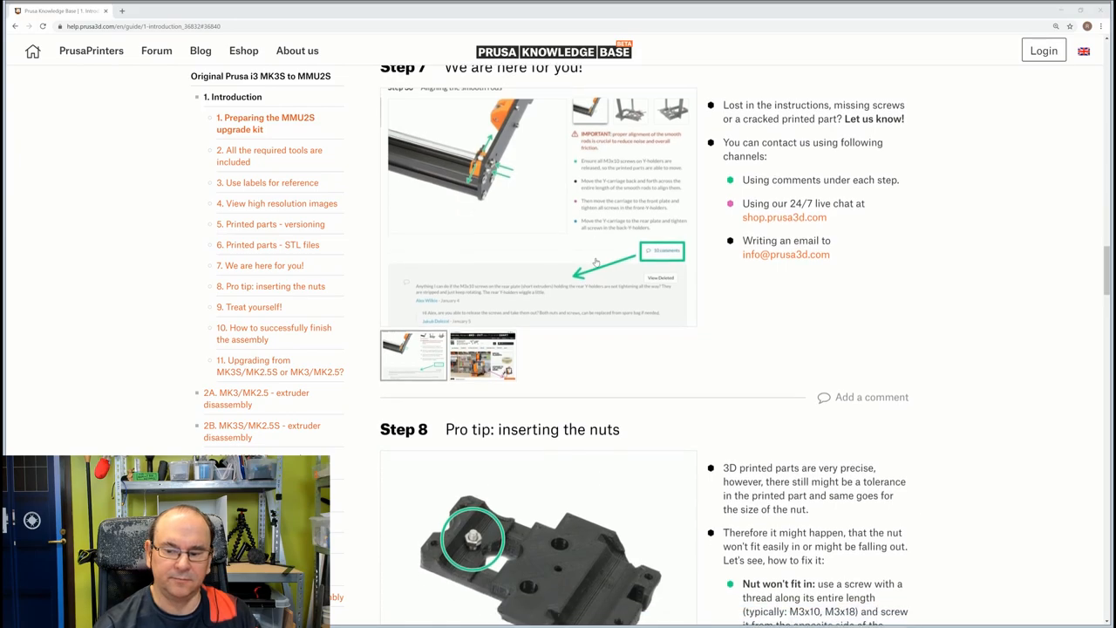
{"action": "scroll", "scroll_direction": "down", "scroll_amount": 3}
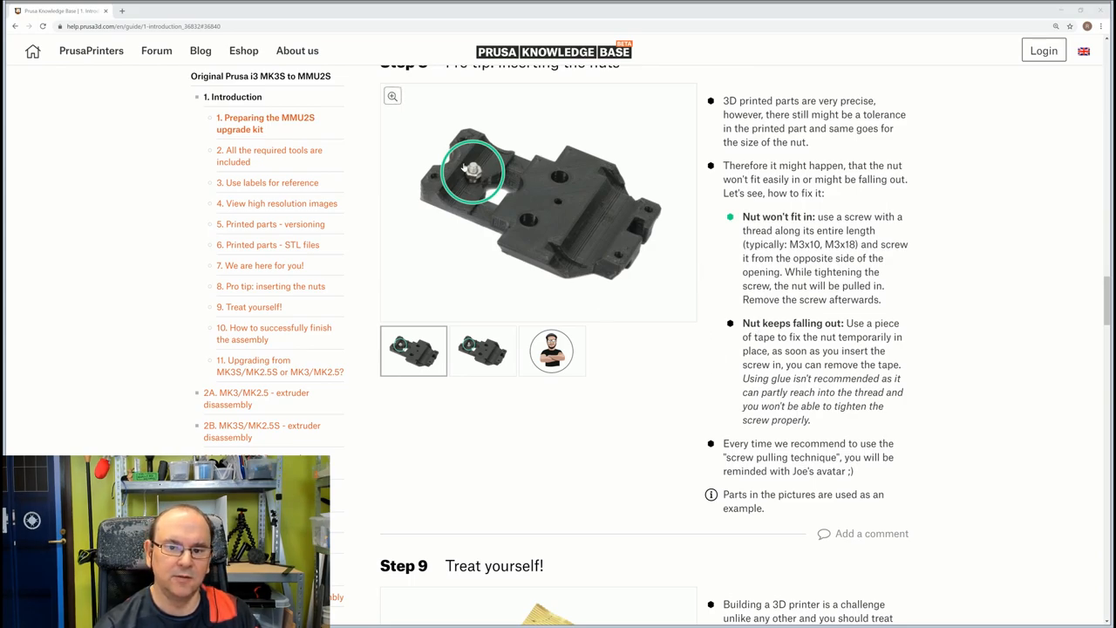
{"action": "mouse_move", "coordinate": [706, 300]}
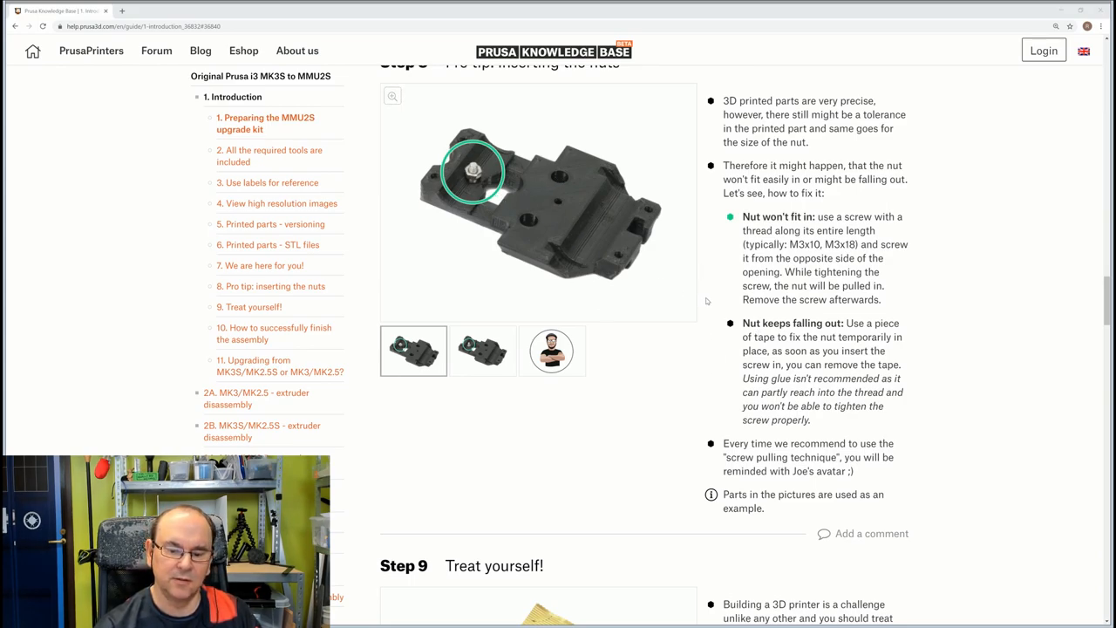
{"action": "scroll", "scroll_direction": "down", "scroll_amount": 3}
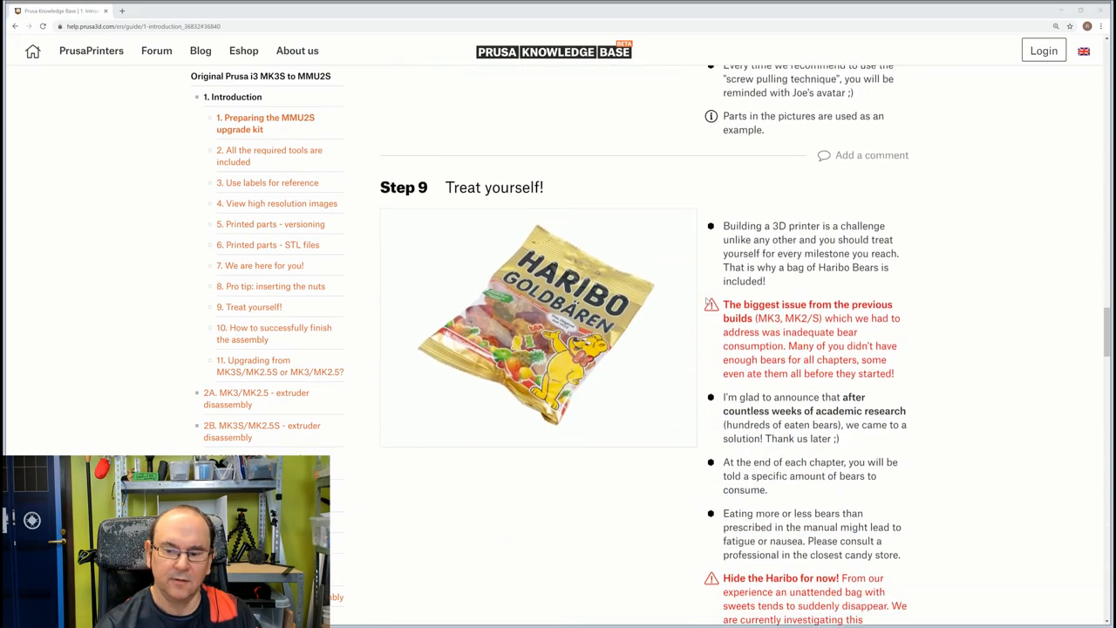
{"action": "scroll", "scroll_direction": "down", "scroll_amount": 3}
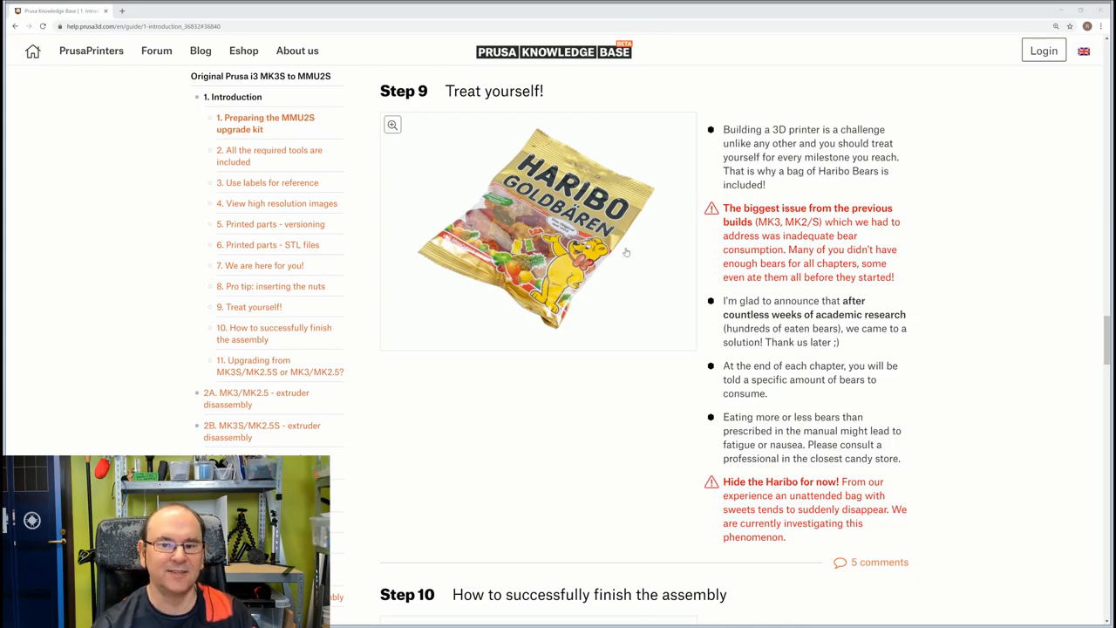
{"action": "scroll", "scroll_direction": "down", "scroll_amount": 3}
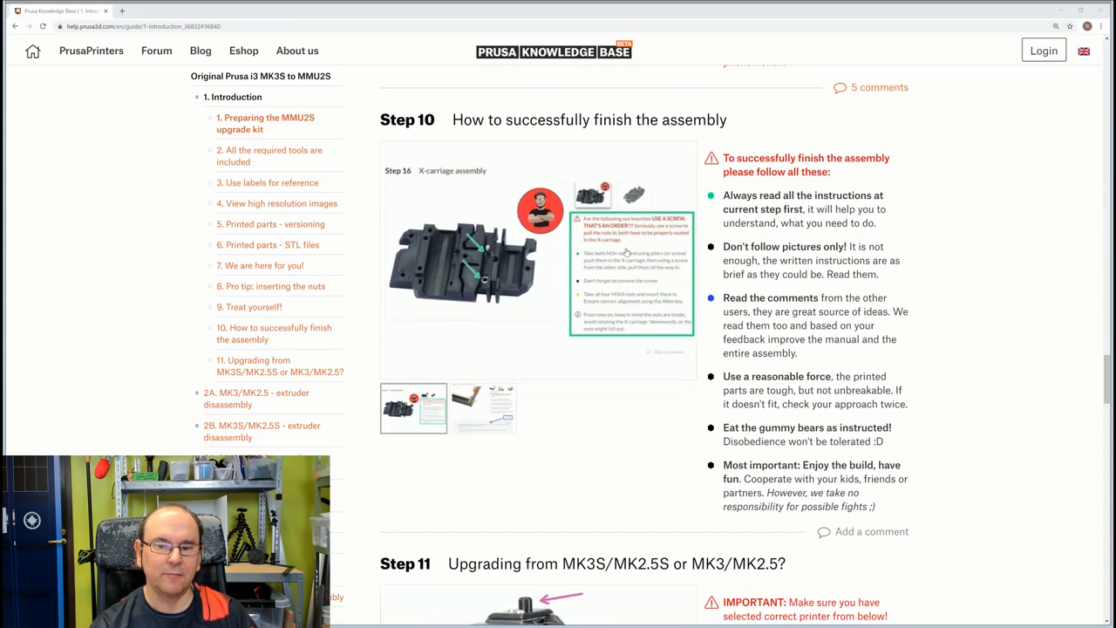
{"action": "mouse_move", "coordinate": [617, 105]}
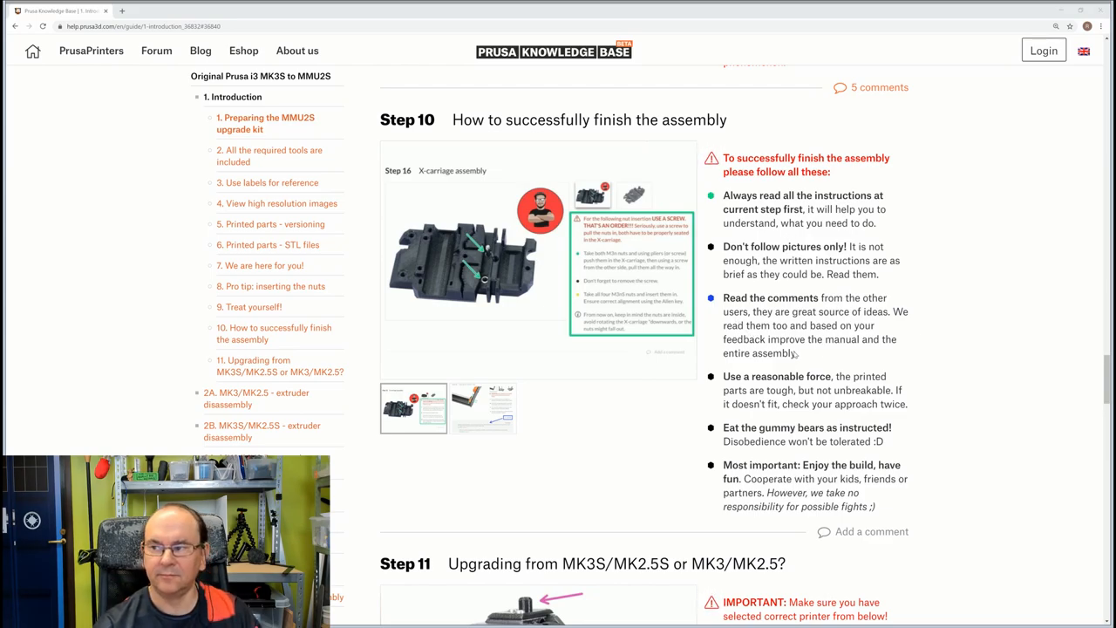
{"action": "scroll", "scroll_direction": "down", "scroll_amount": 3}
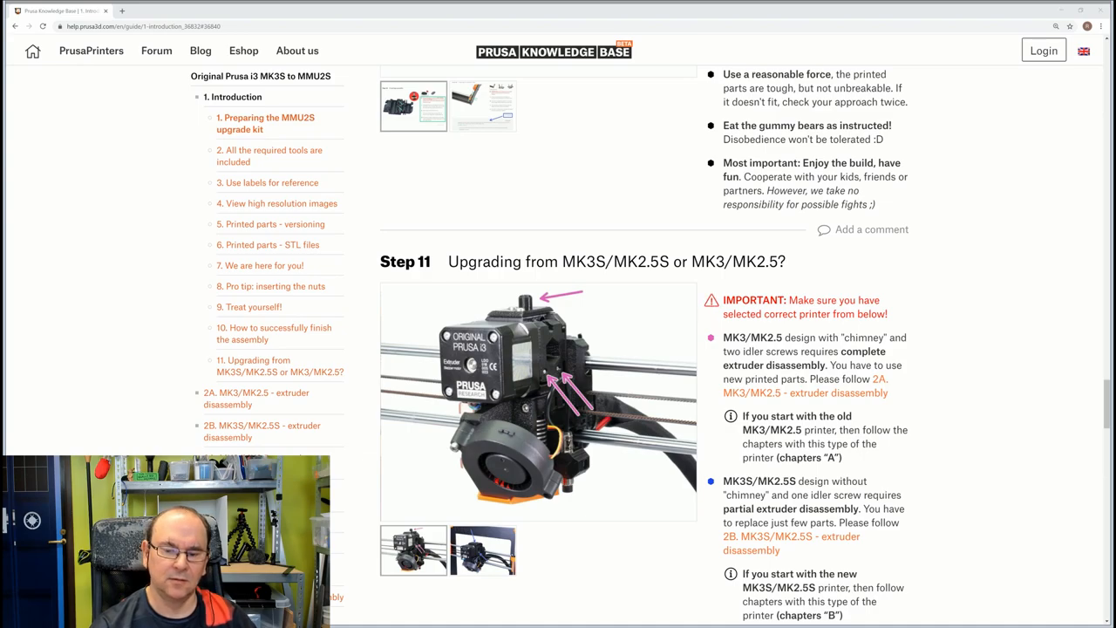
{"action": "scroll", "scroll_direction": "down", "scroll_amount": 3}
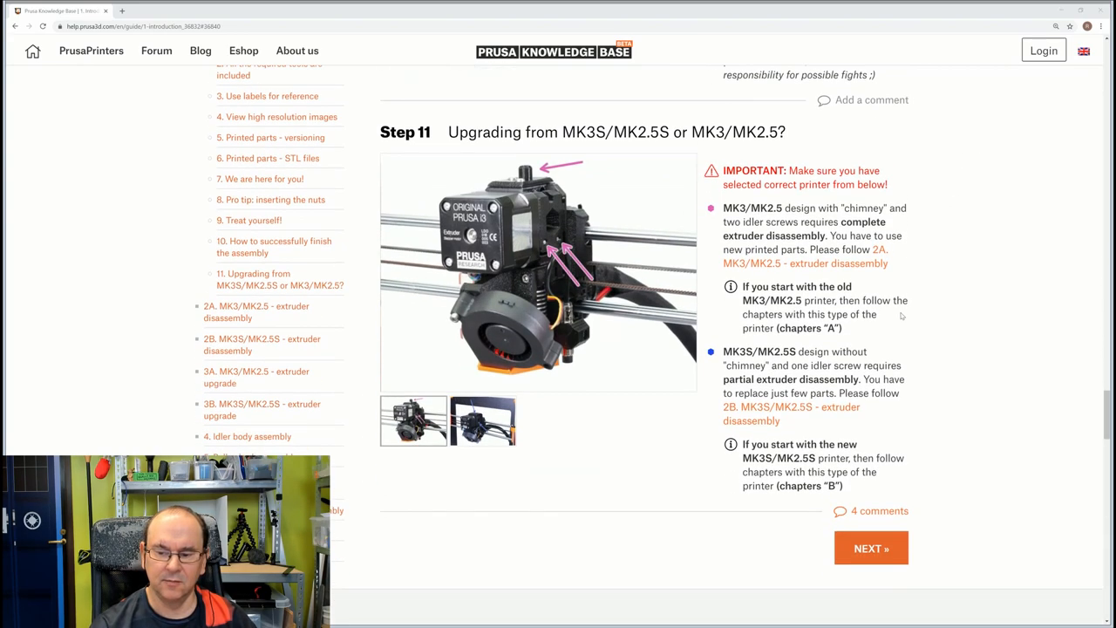